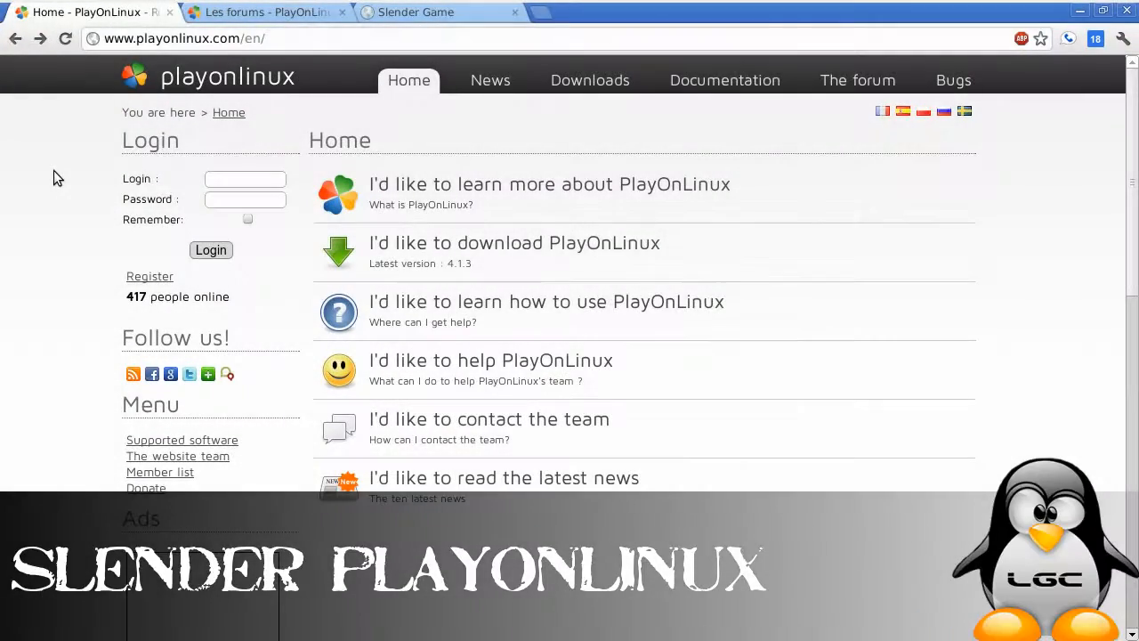
pyautogui.moveTo(71, 146)
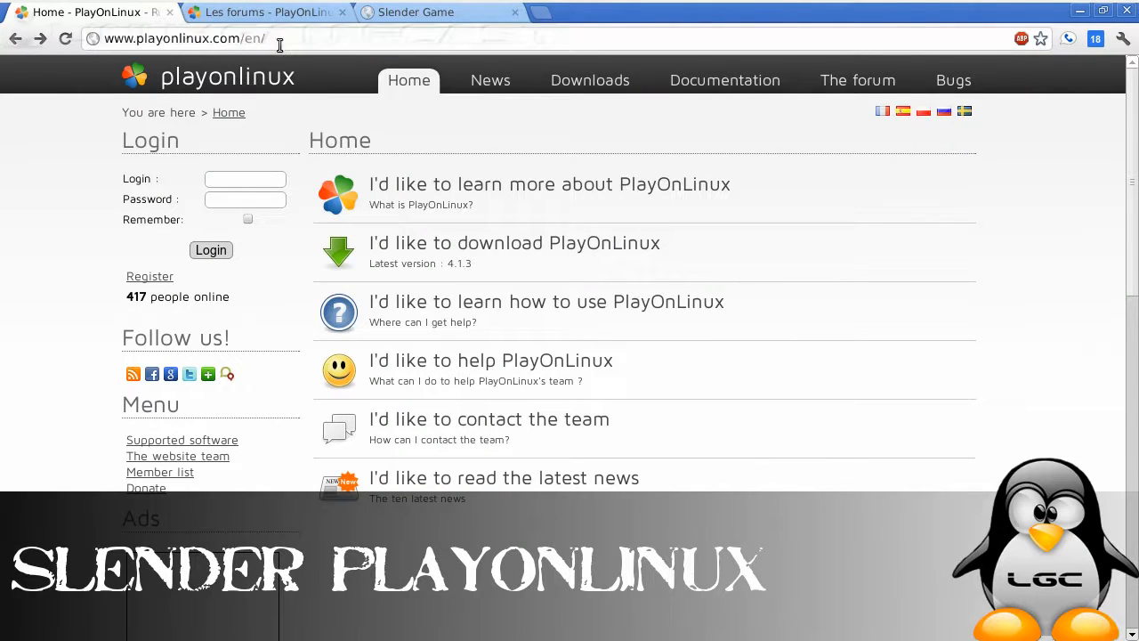
pyautogui.moveTo(590, 80)
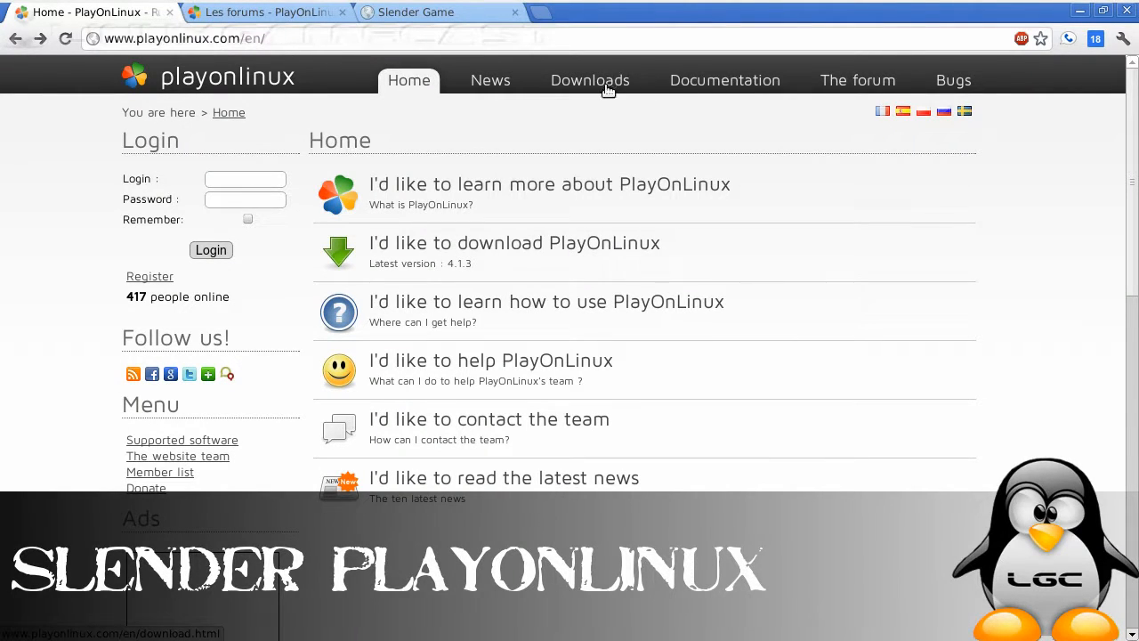
# Show the Ubuntu package install commands on the PlayOnLinux downloads page
pyautogui.click(589, 81)
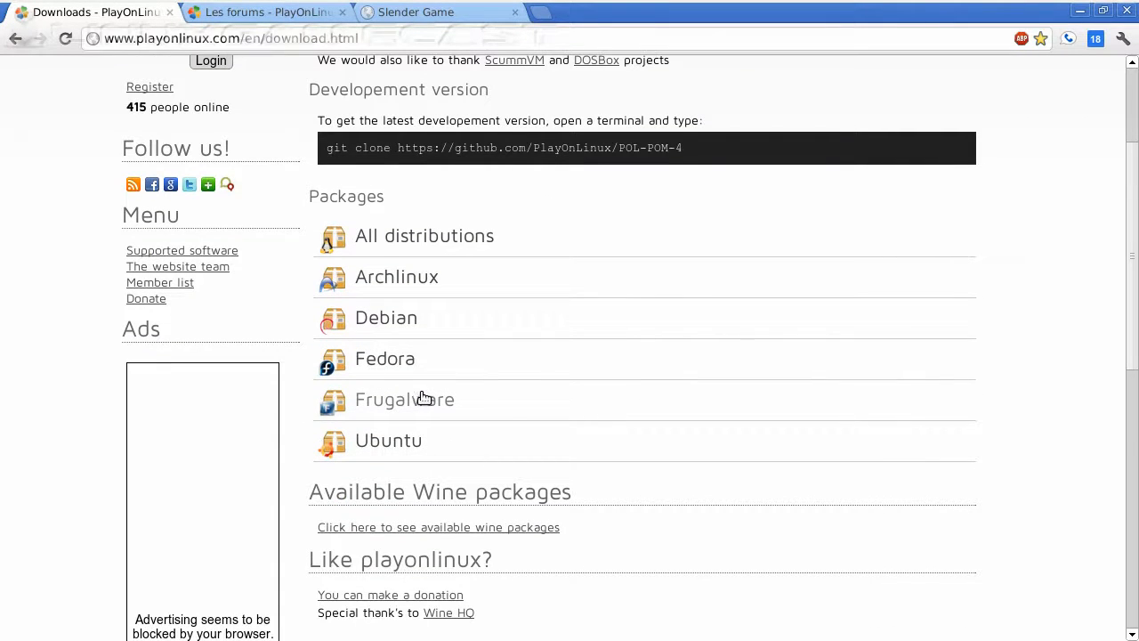
pyautogui.click(389, 440)
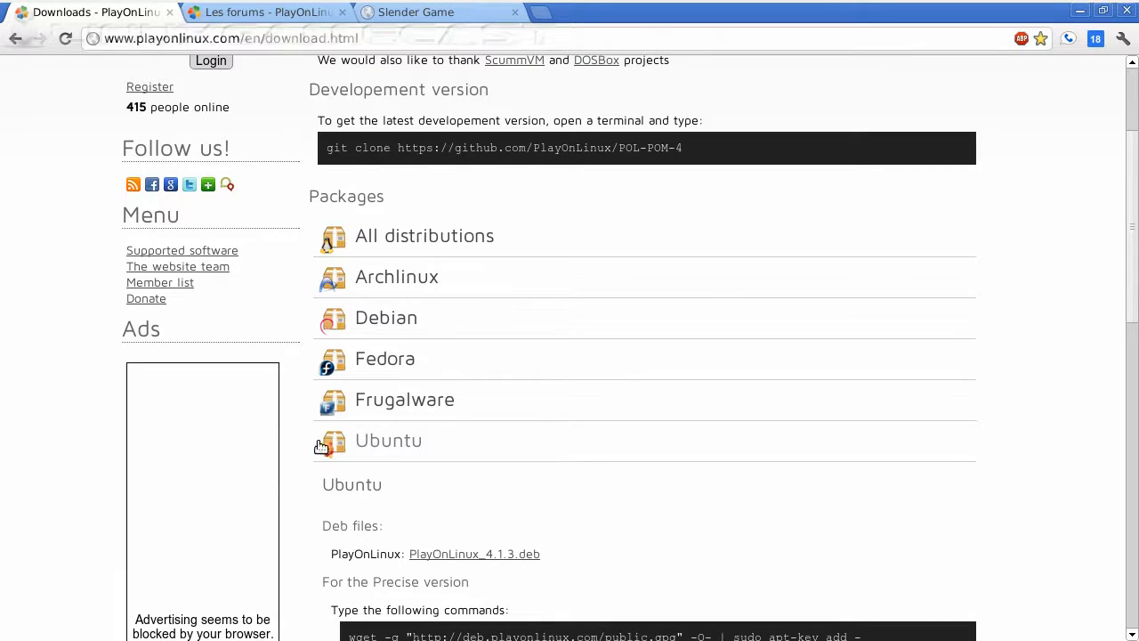
pyautogui.scroll(-3)
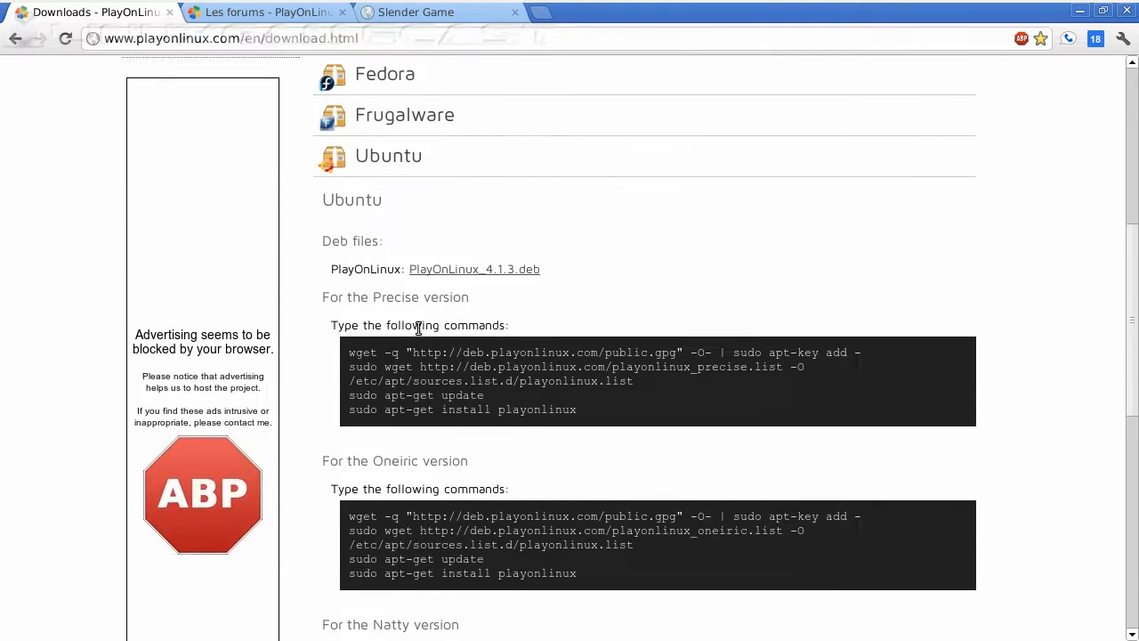
pyautogui.moveTo(553, 383)
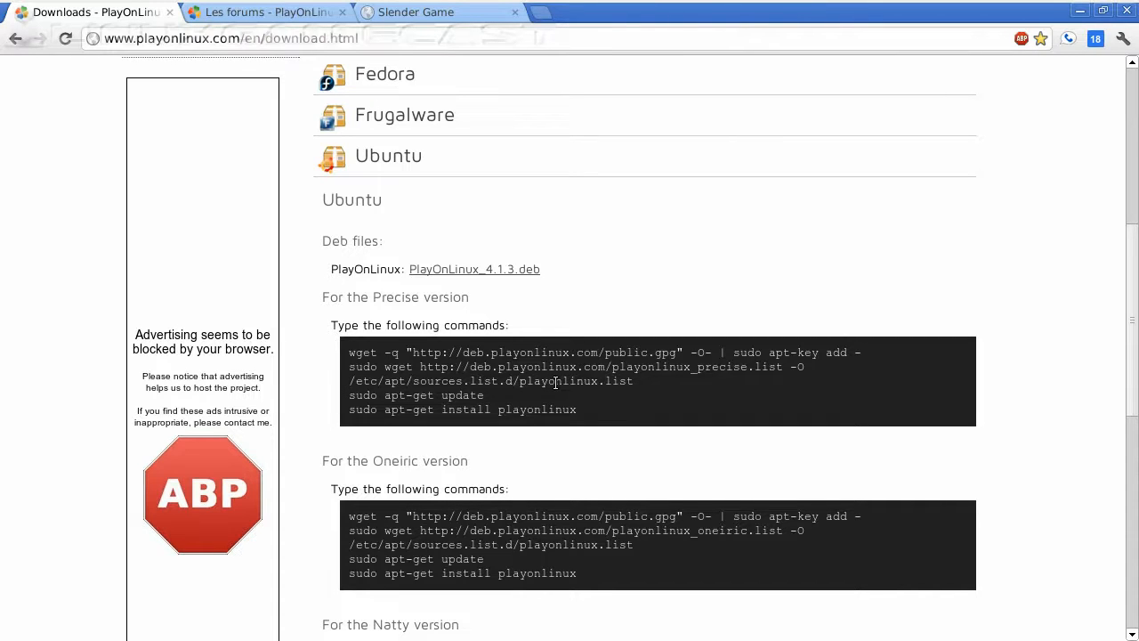
pyautogui.scroll(3)
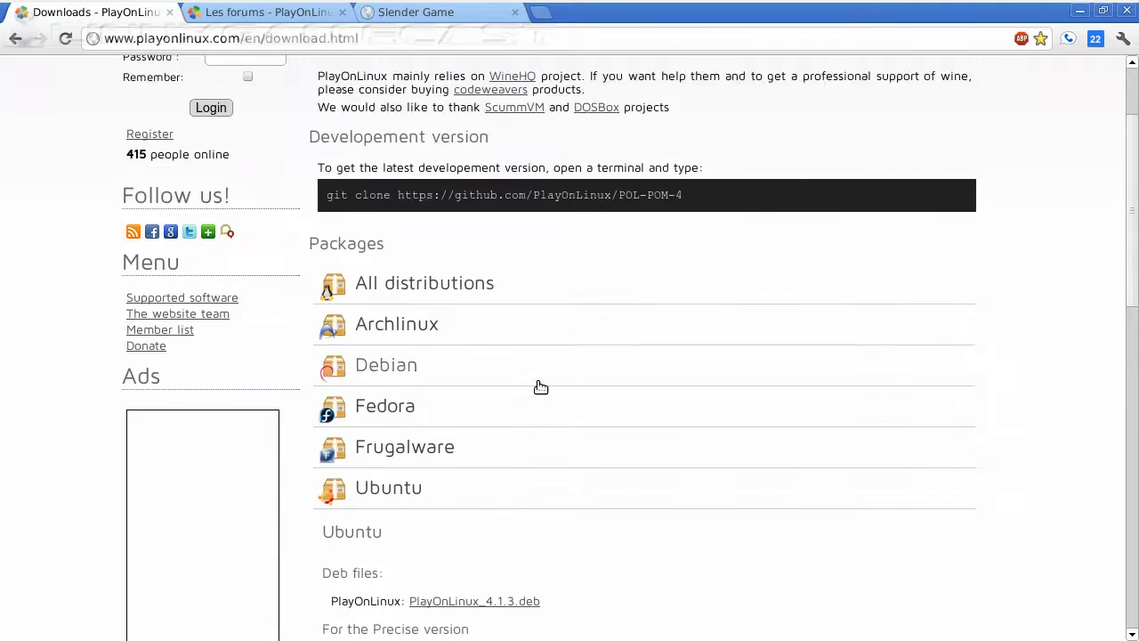
pyautogui.scroll(3)
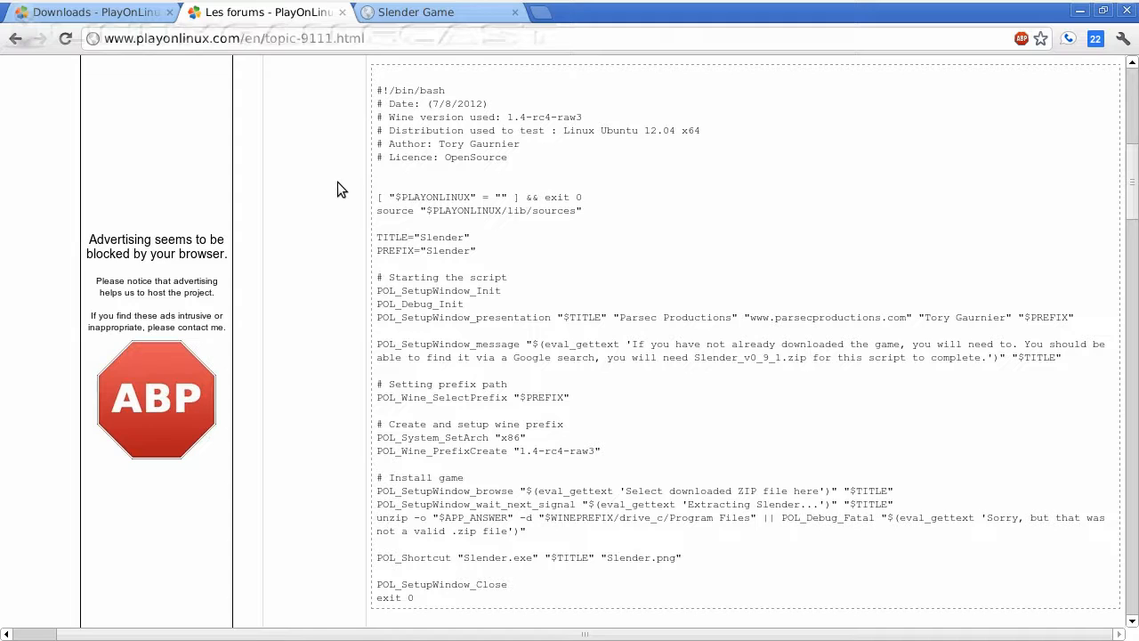
pyautogui.moveTo(361, 174)
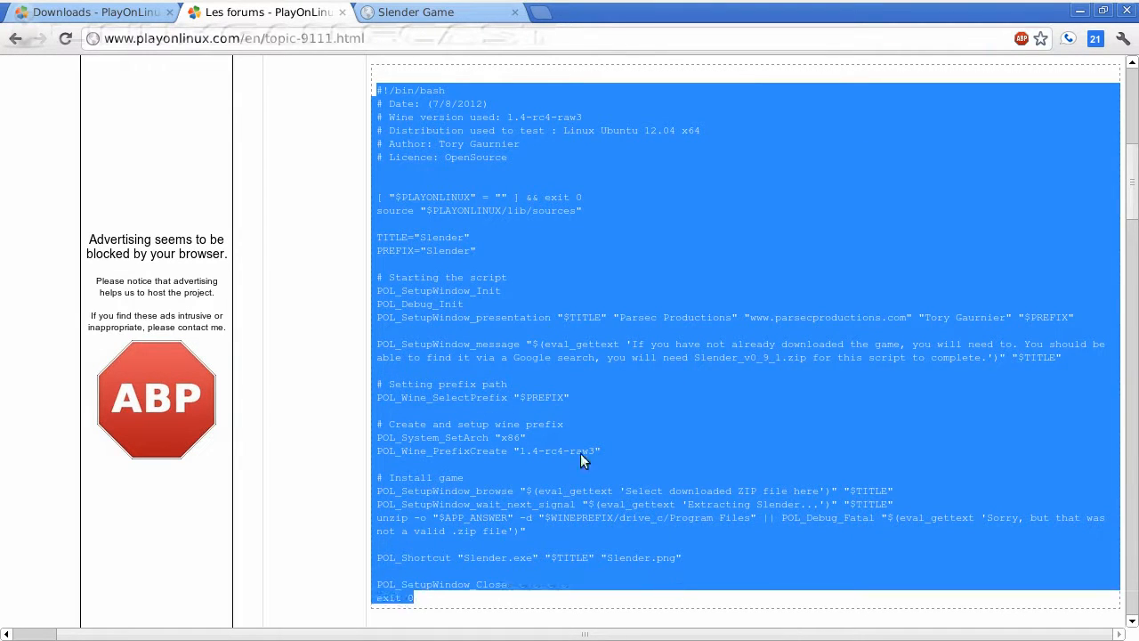
pyautogui.moveTo(484, 302)
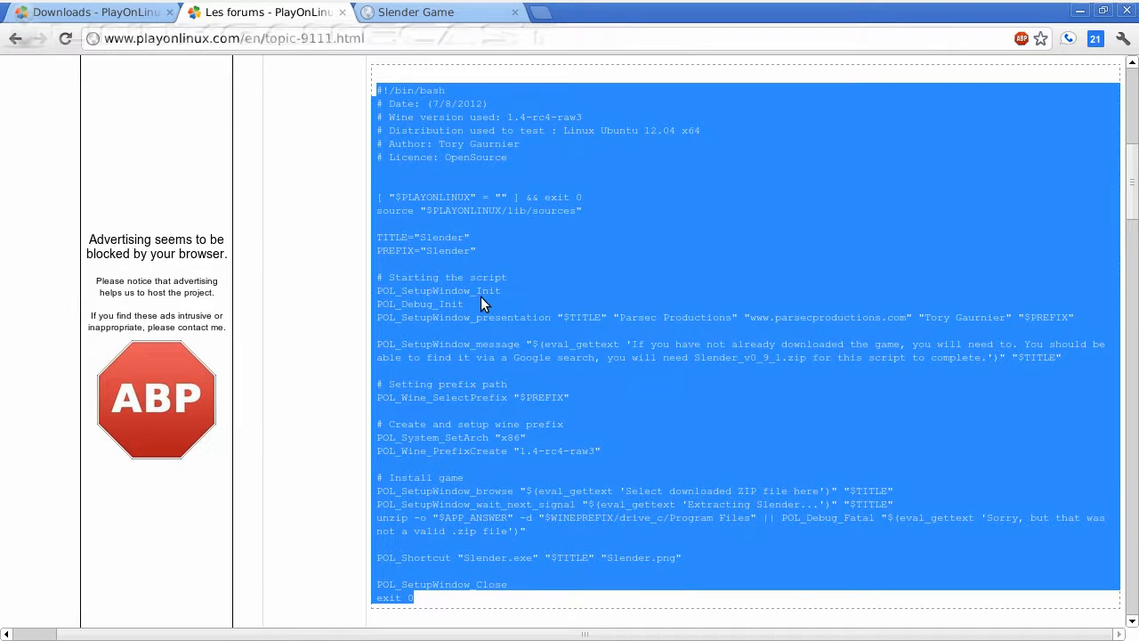
pyautogui.moveTo(441, 524)
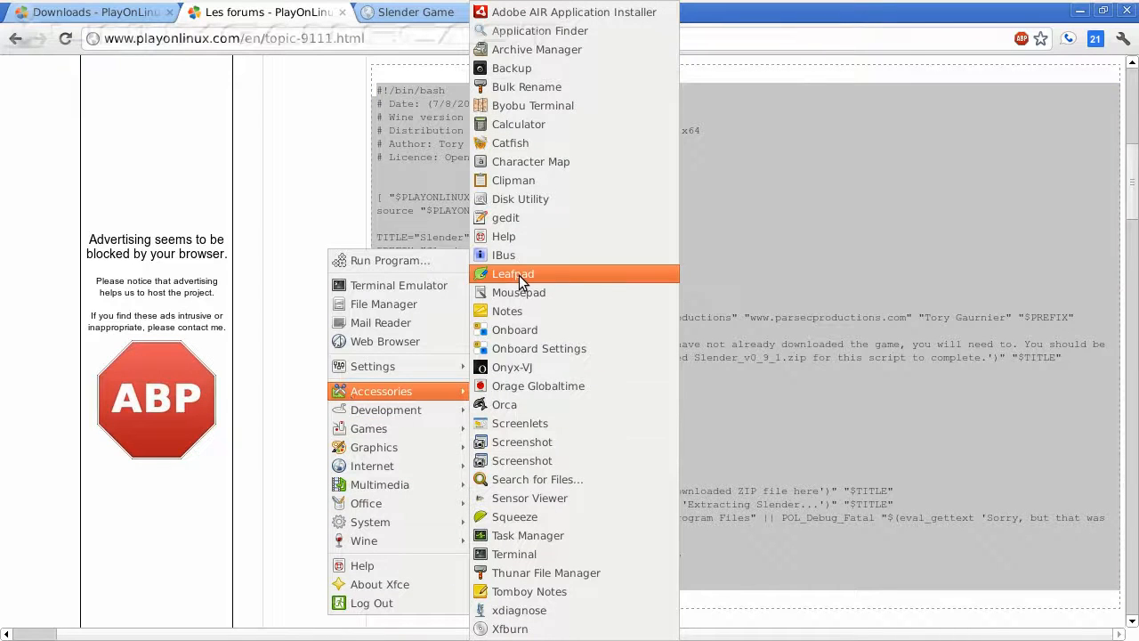
# Paste the Slender script into Leafpad and save it as 'slender' on the Desktop, overwriting
pyautogui.click(513, 273)
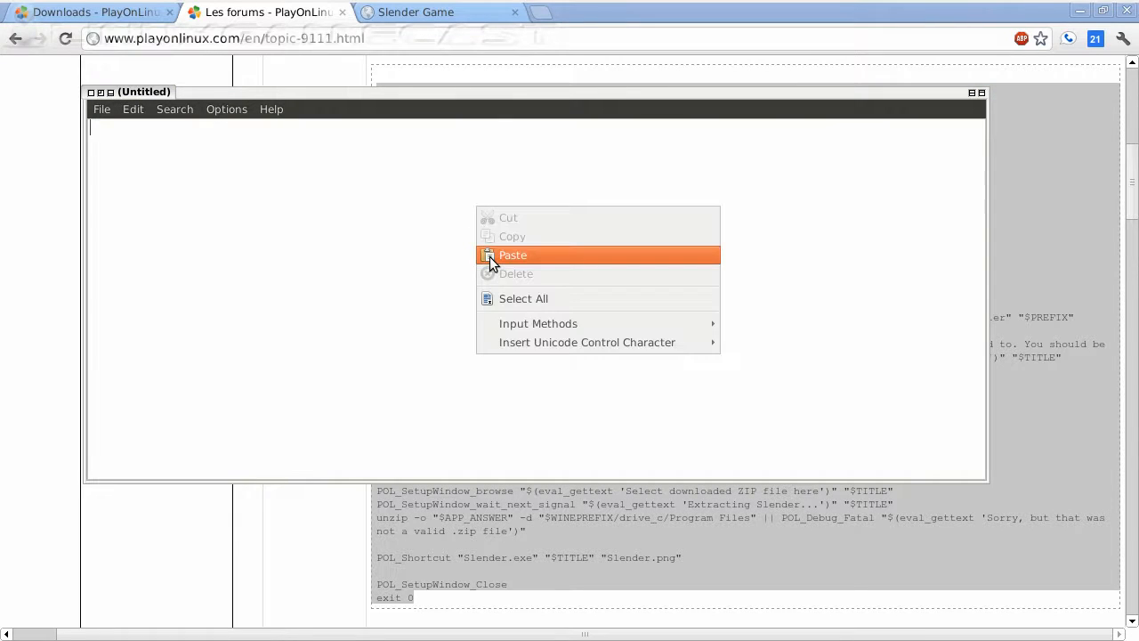
pyautogui.click(102, 108)
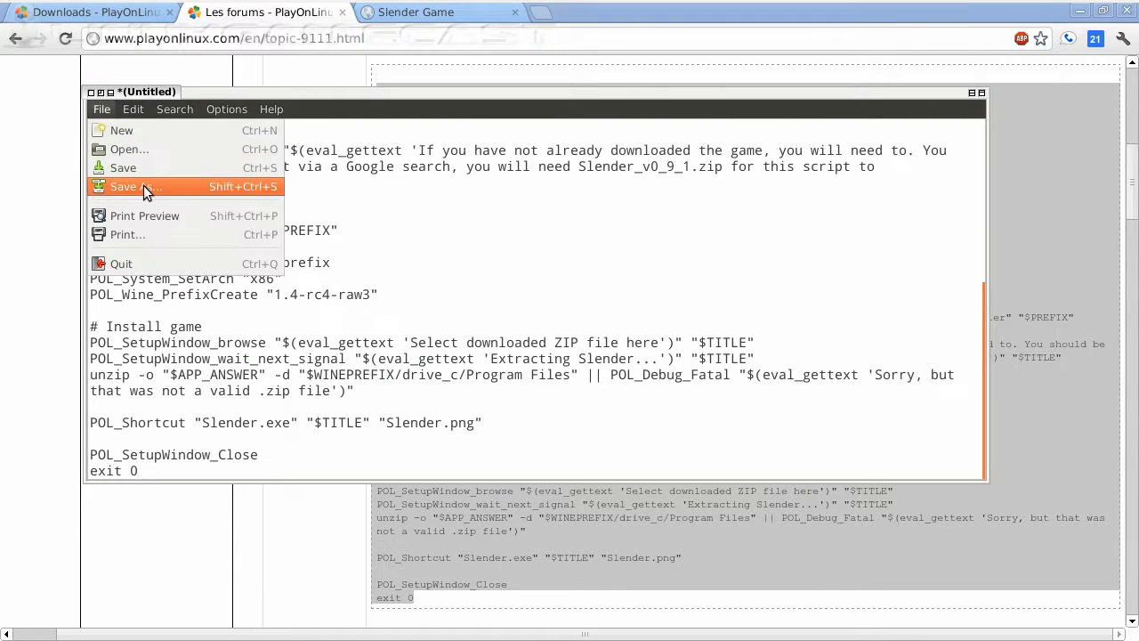
pyautogui.click(135, 186)
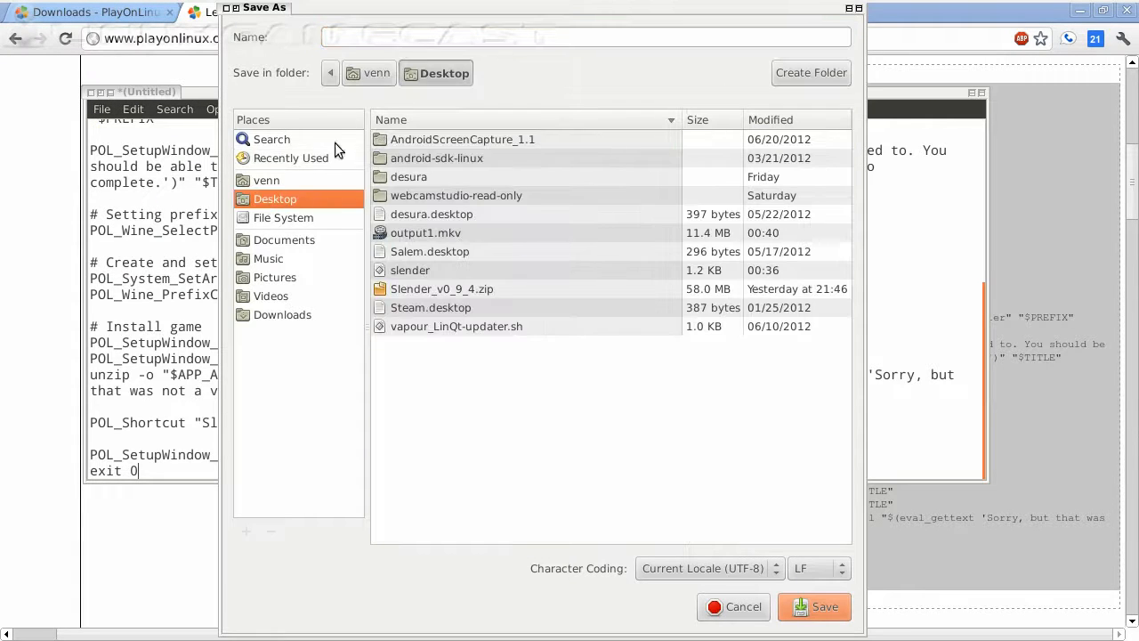
pyautogui.write('sle')
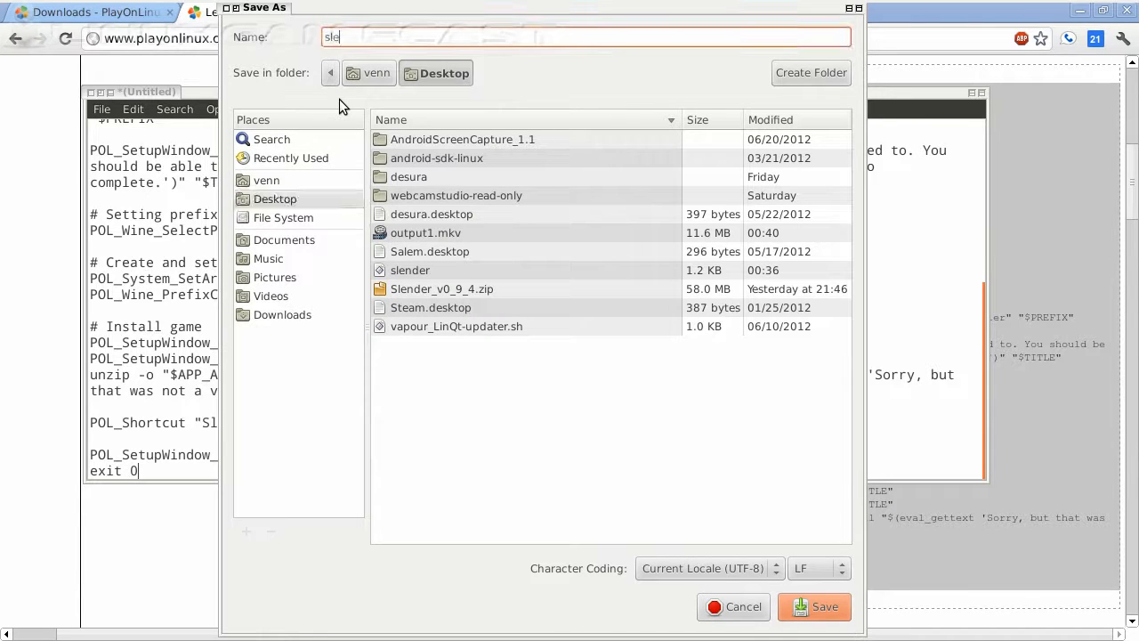
pyautogui.click(814, 606)
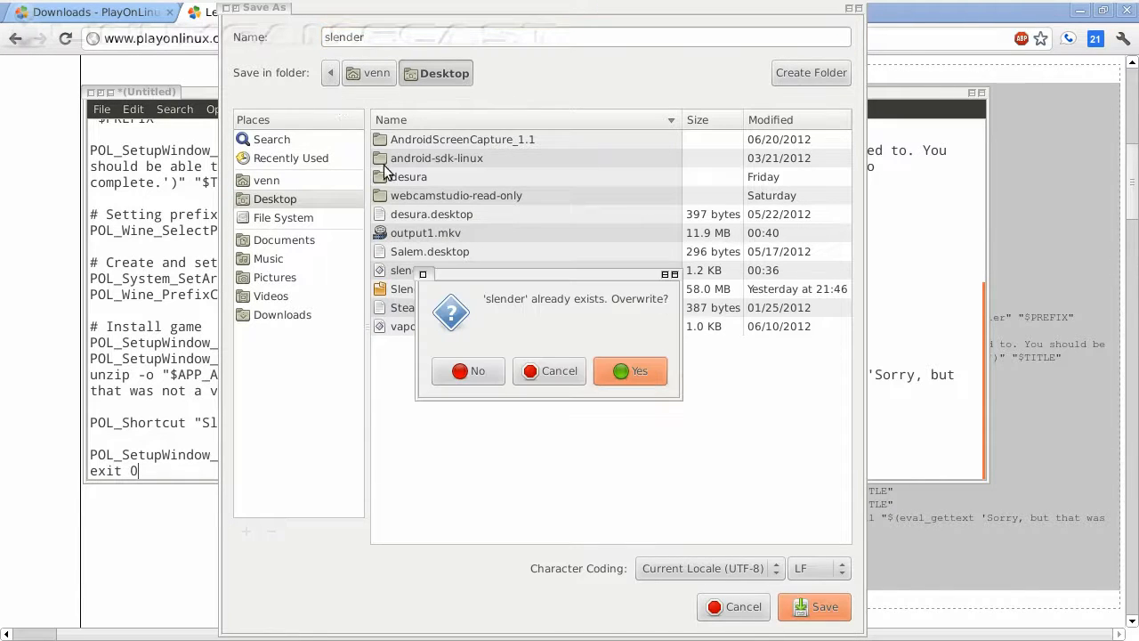
pyautogui.click(631, 370)
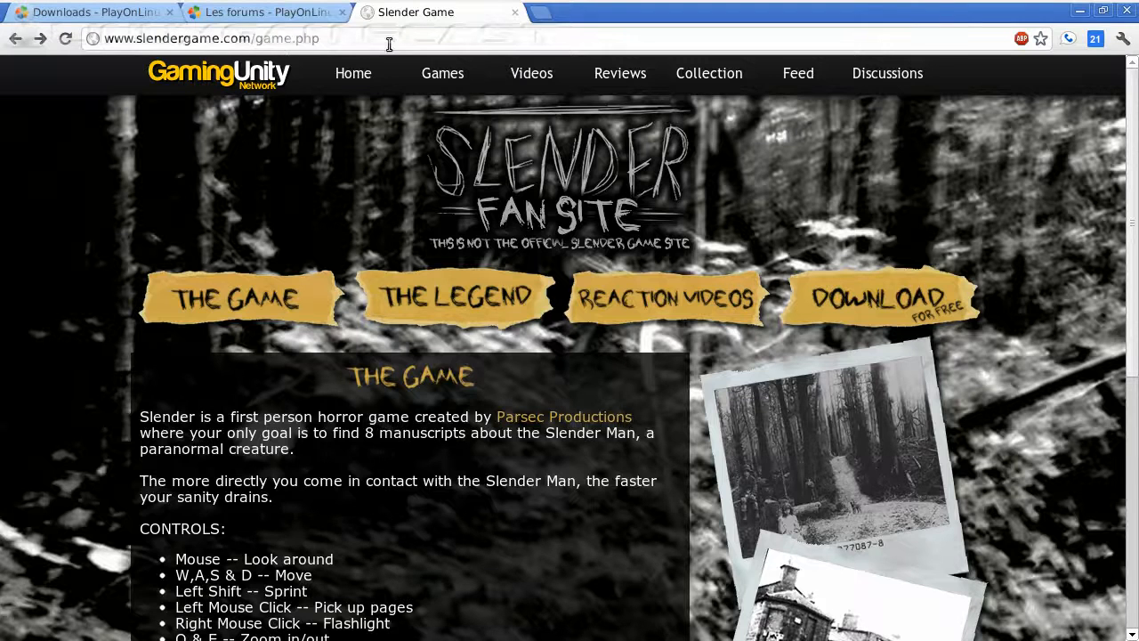
pyautogui.moveTo(824, 256)
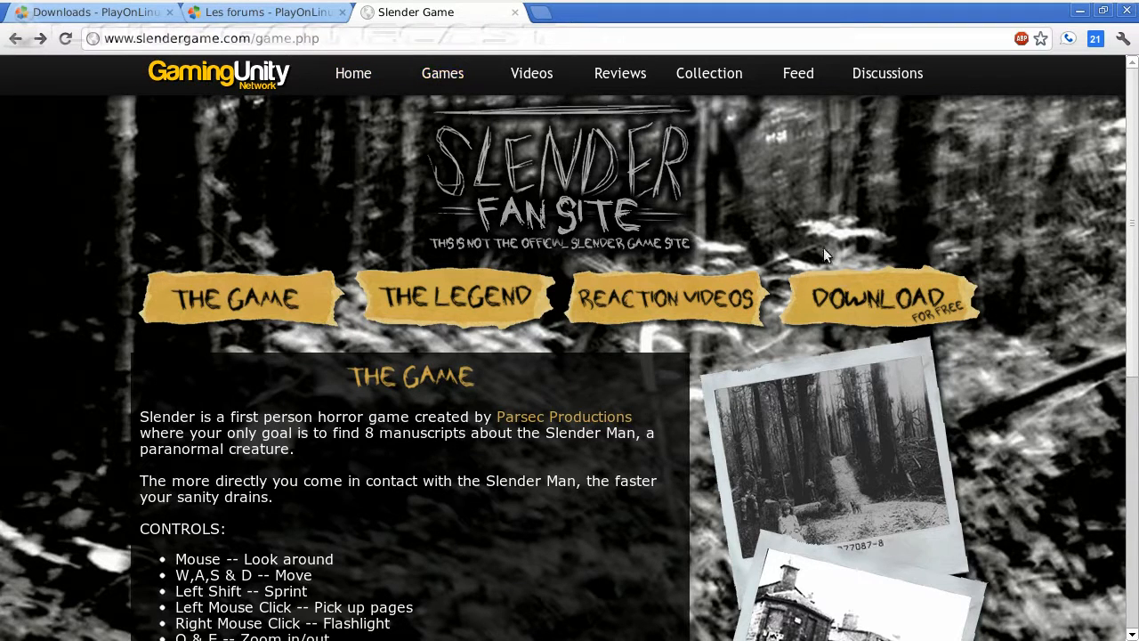
# Open the Slender fan site download page listing v0.9.4 mirrors
pyautogui.click(875, 297)
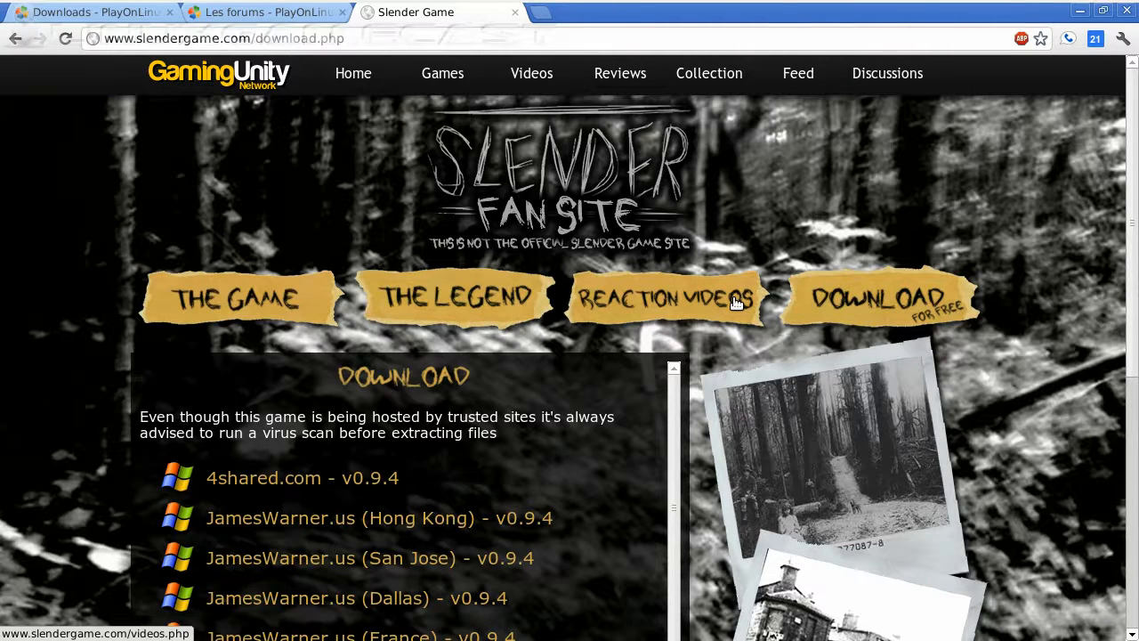
pyautogui.moveTo(1023, 199)
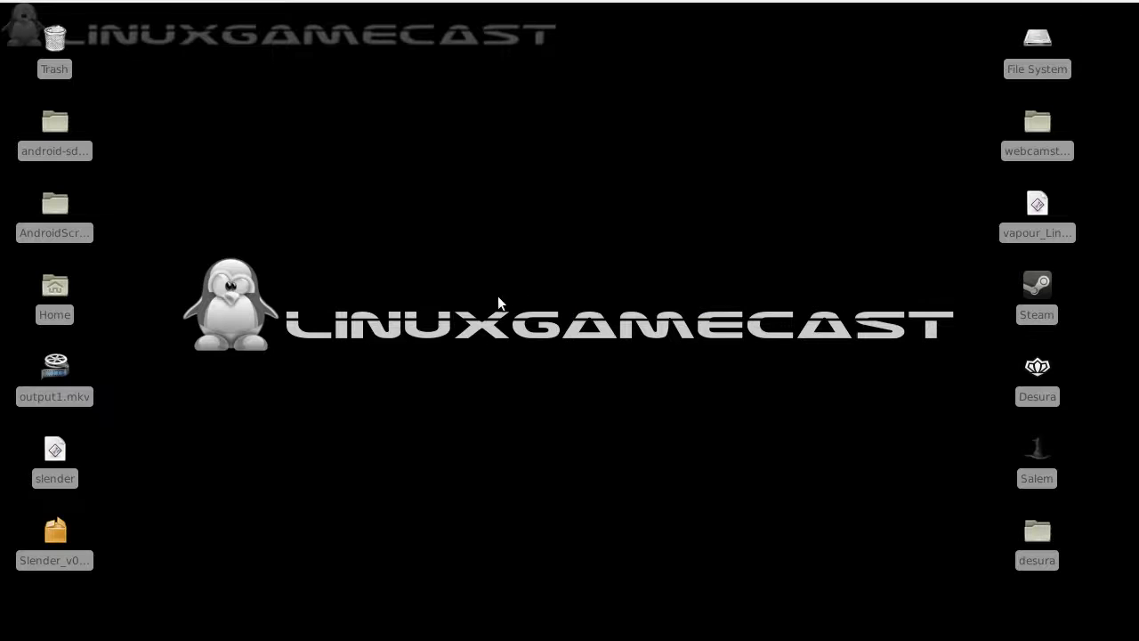
# Select the Slender zip and script on the desktop, then launch PlayOnLinux from Games
pyautogui.click(54, 531)
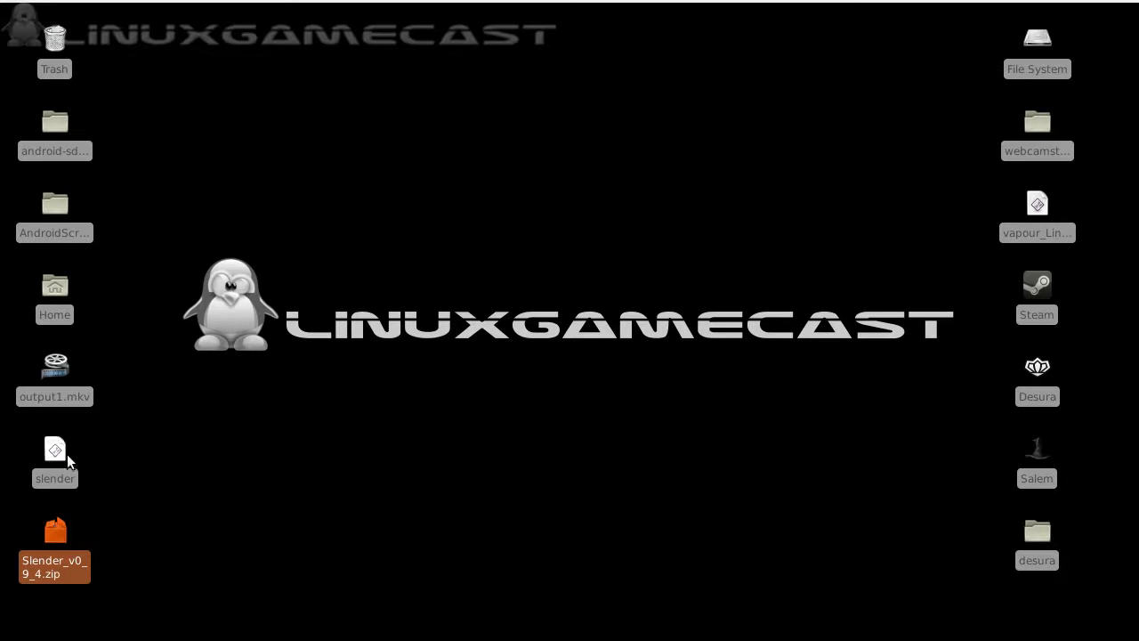
pyautogui.click(54, 450)
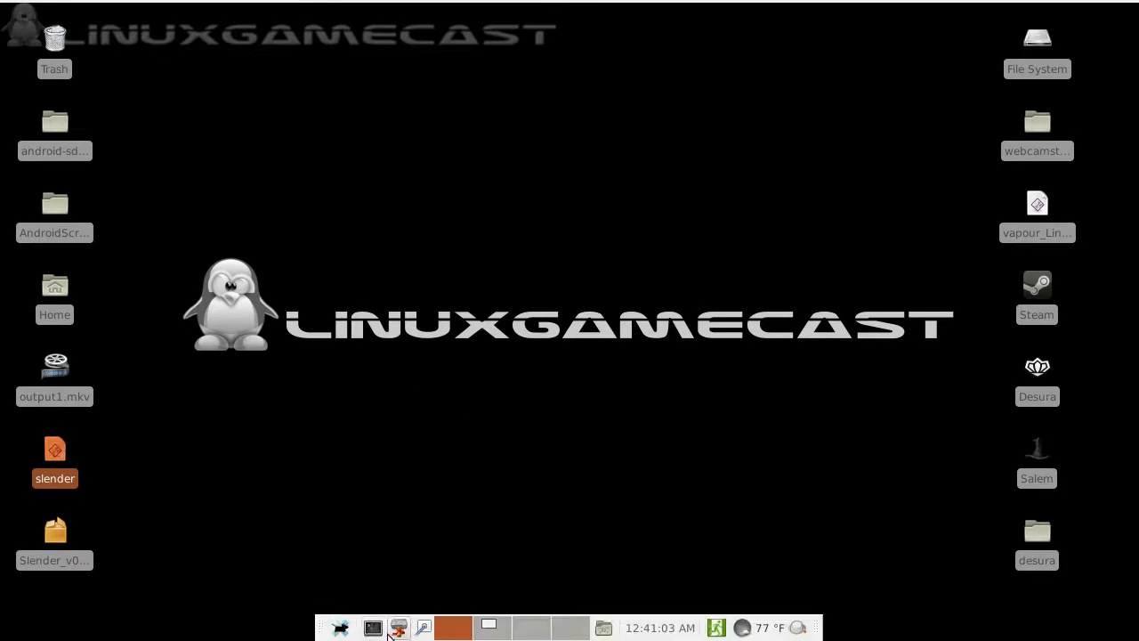
pyautogui.click(341, 627)
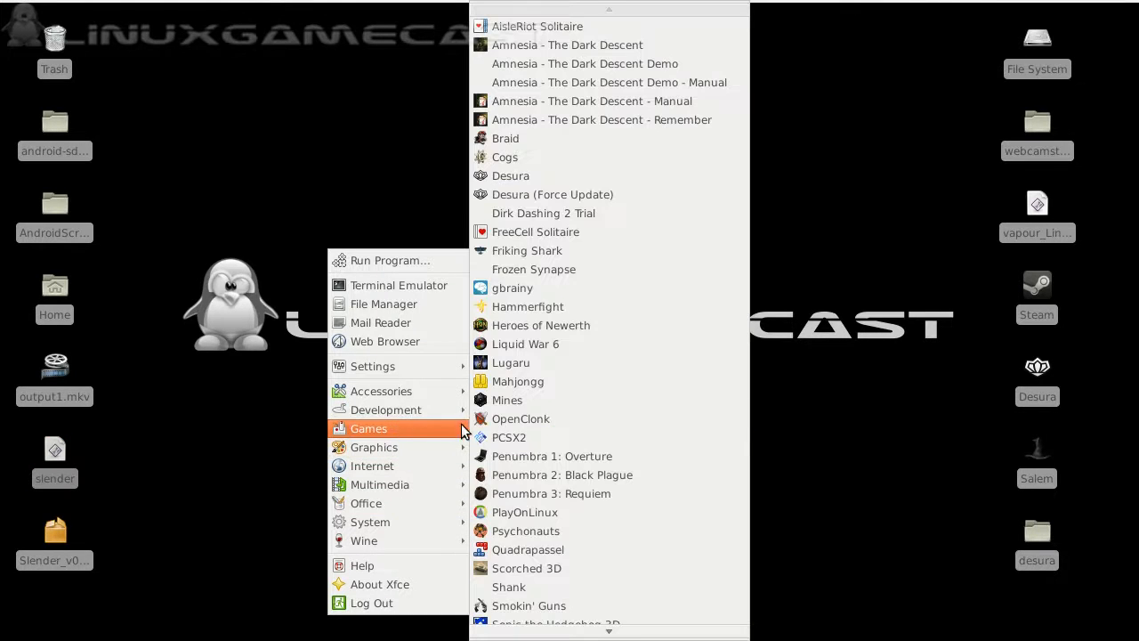
pyautogui.moveTo(534, 512)
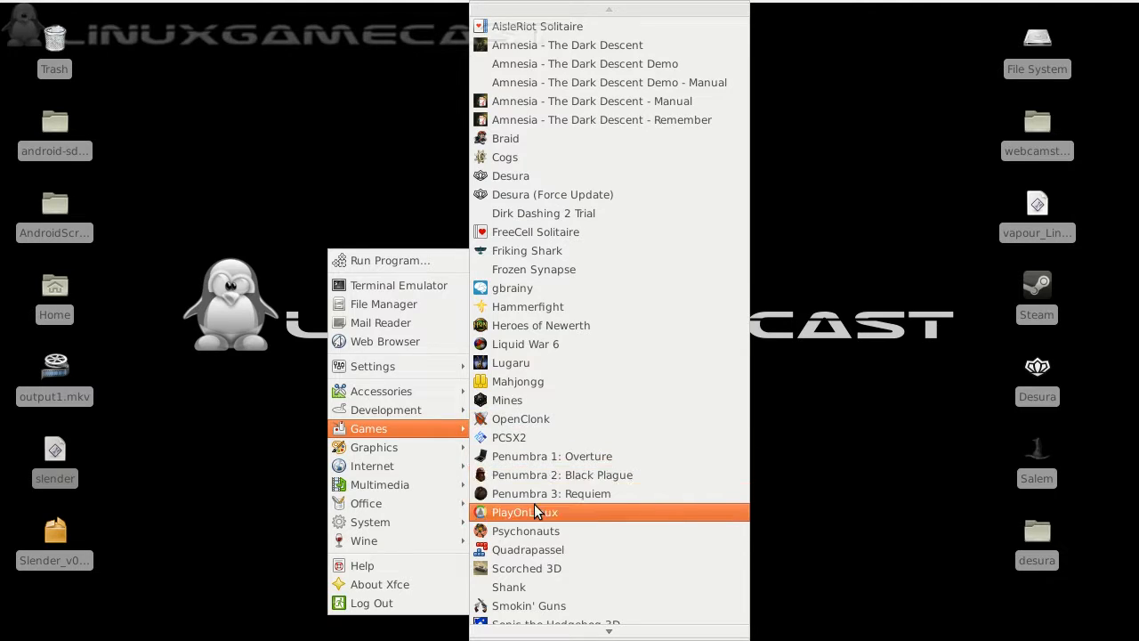
pyautogui.click(526, 512)
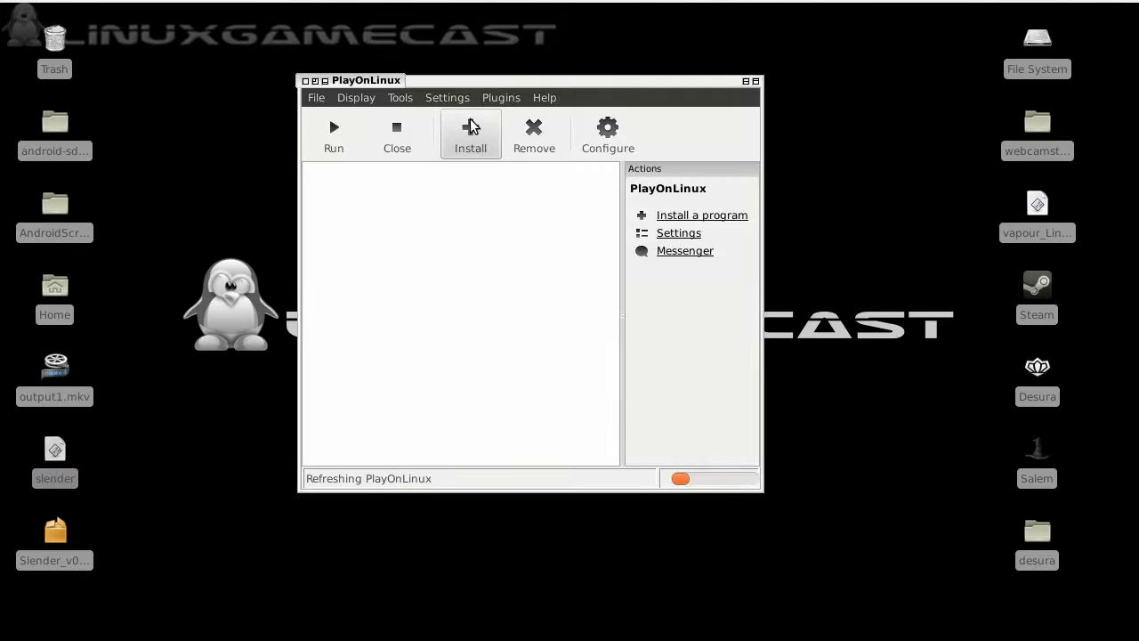
# Start Tools > Run a local script and browse to the Desktop for the slender script
pyautogui.click(400, 97)
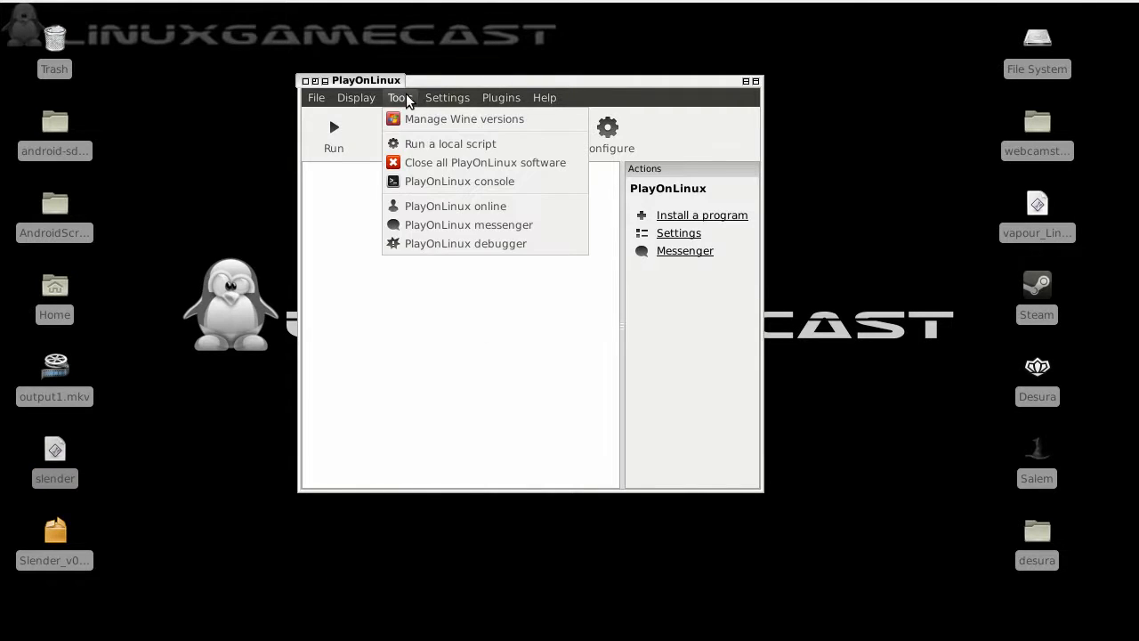
pyautogui.moveTo(432, 144)
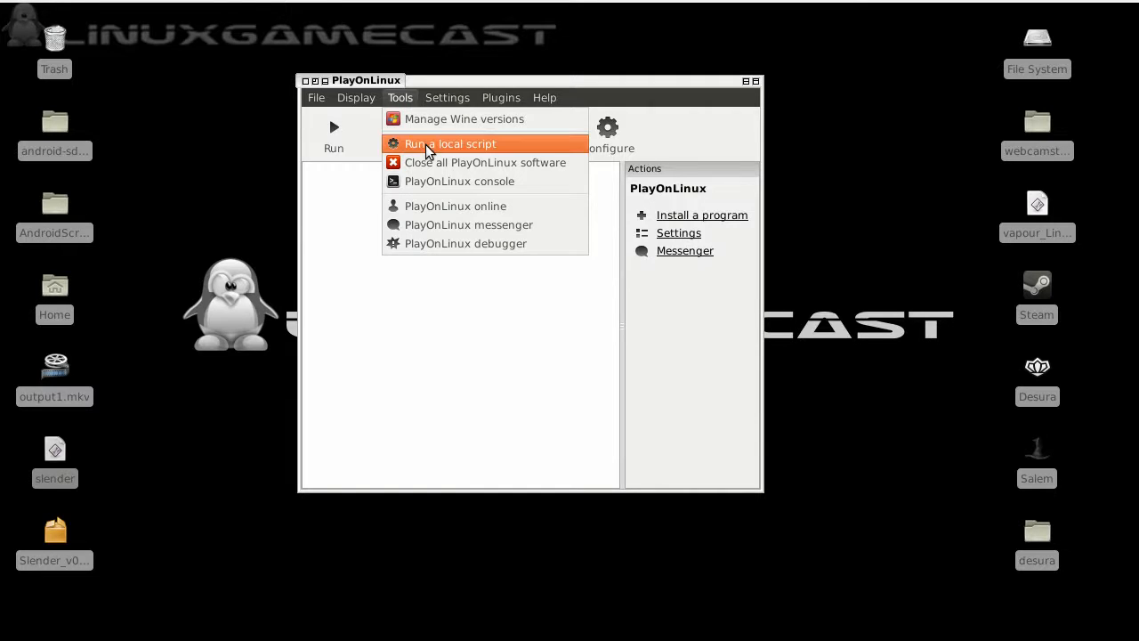
pyautogui.click(451, 143)
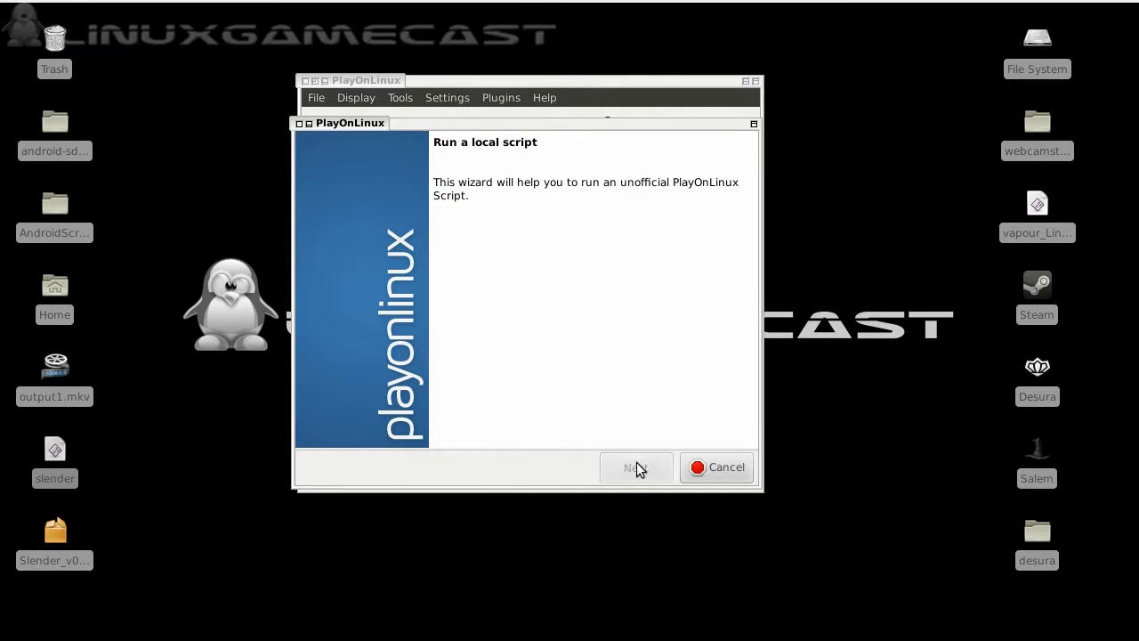
pyautogui.click(635, 467)
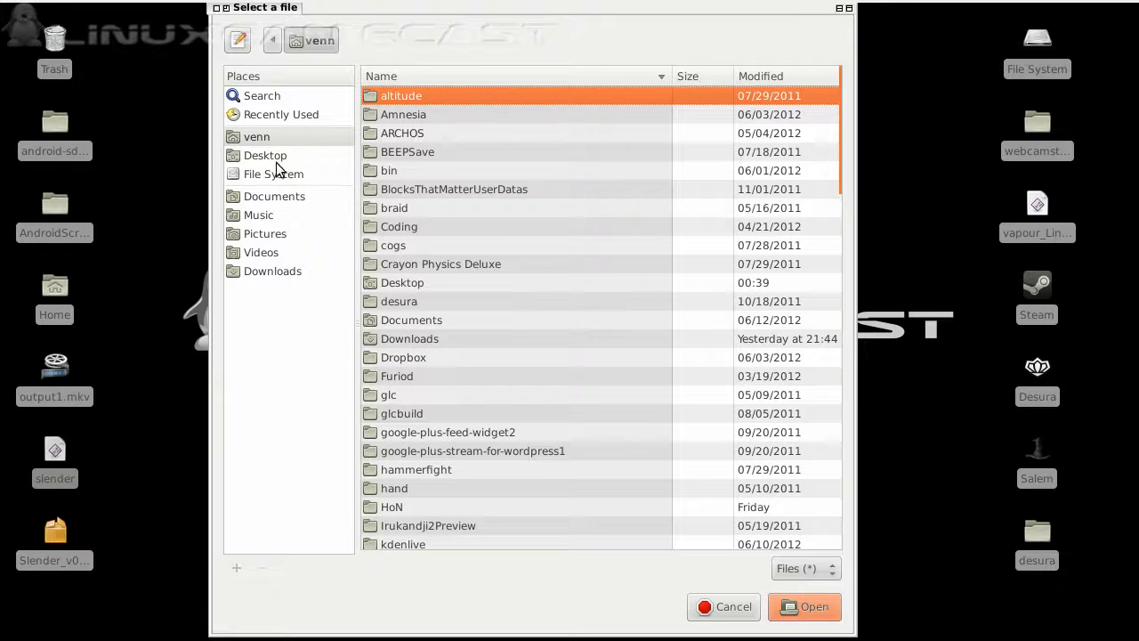
pyautogui.click(266, 155)
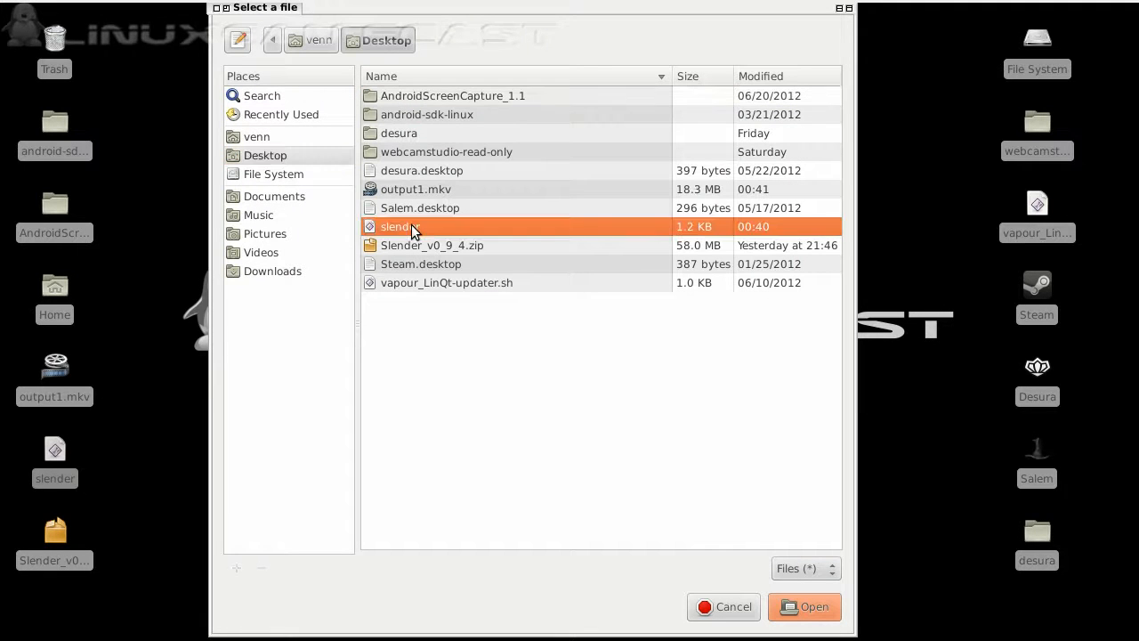
pyautogui.moveTo(670, 247)
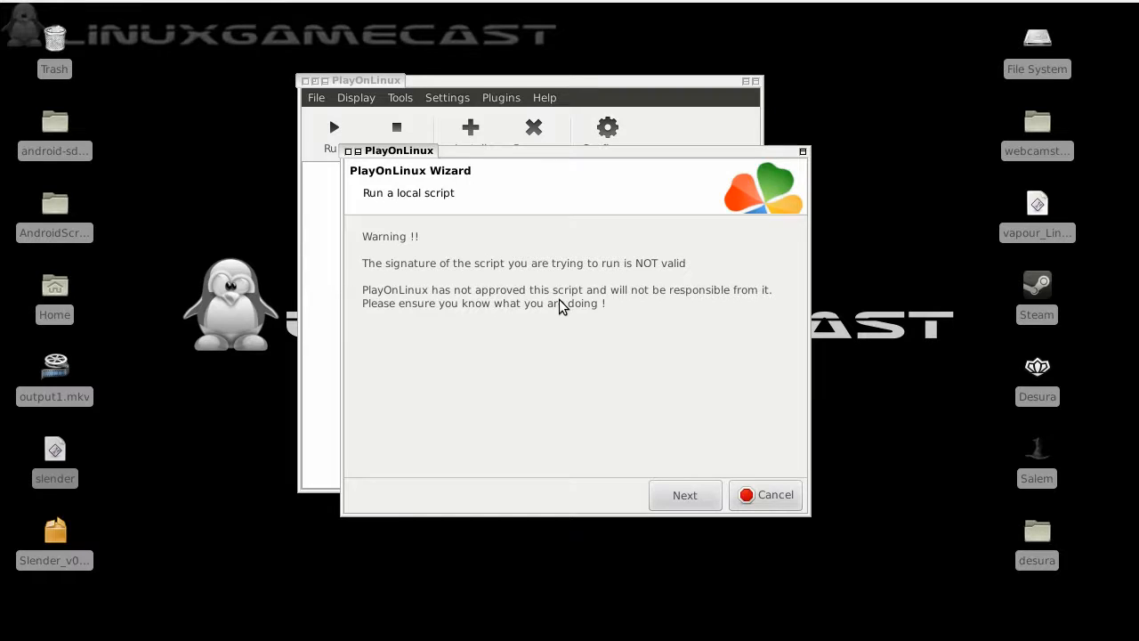
pyautogui.moveTo(639, 350)
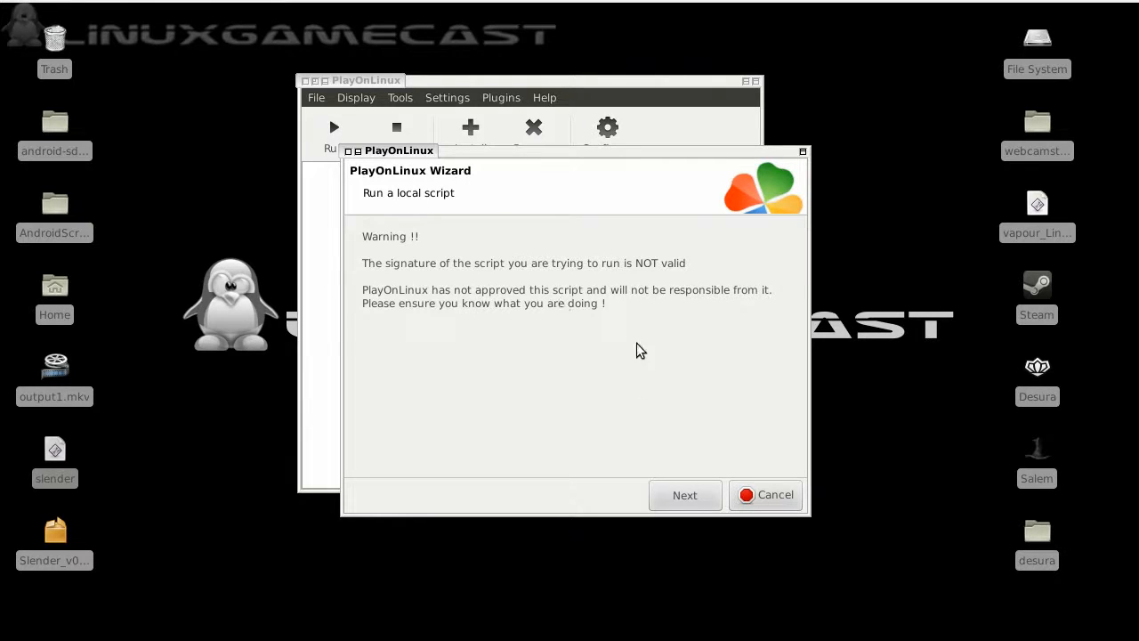
# Accept the unsigned script and agree to its source code, continuing to the ZIP file request
pyautogui.click(684, 494)
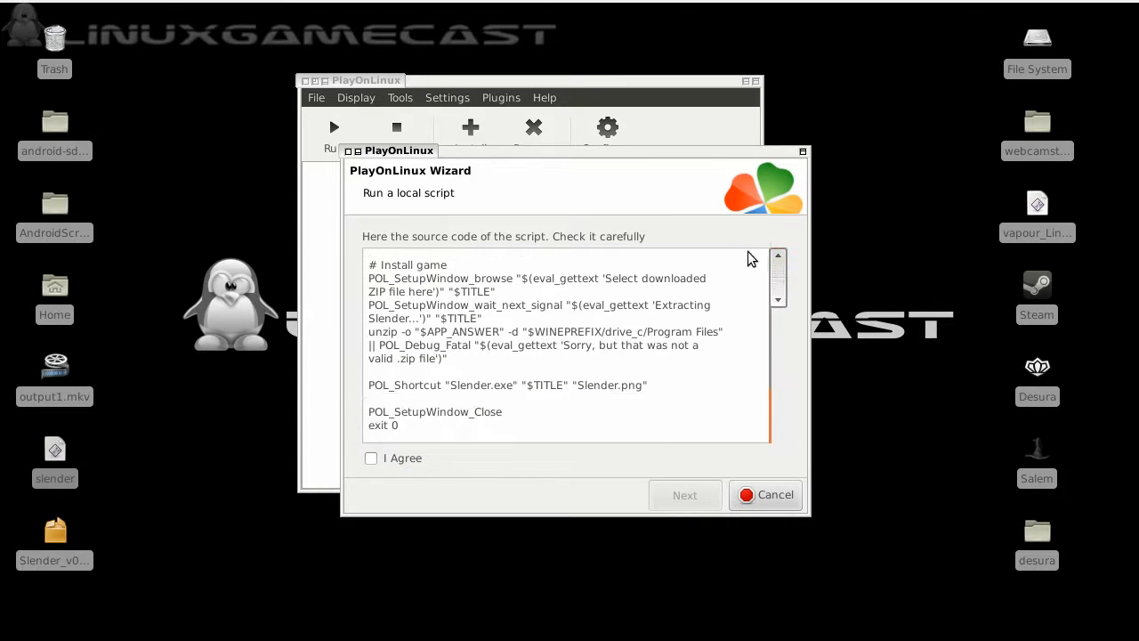
pyautogui.click(371, 457)
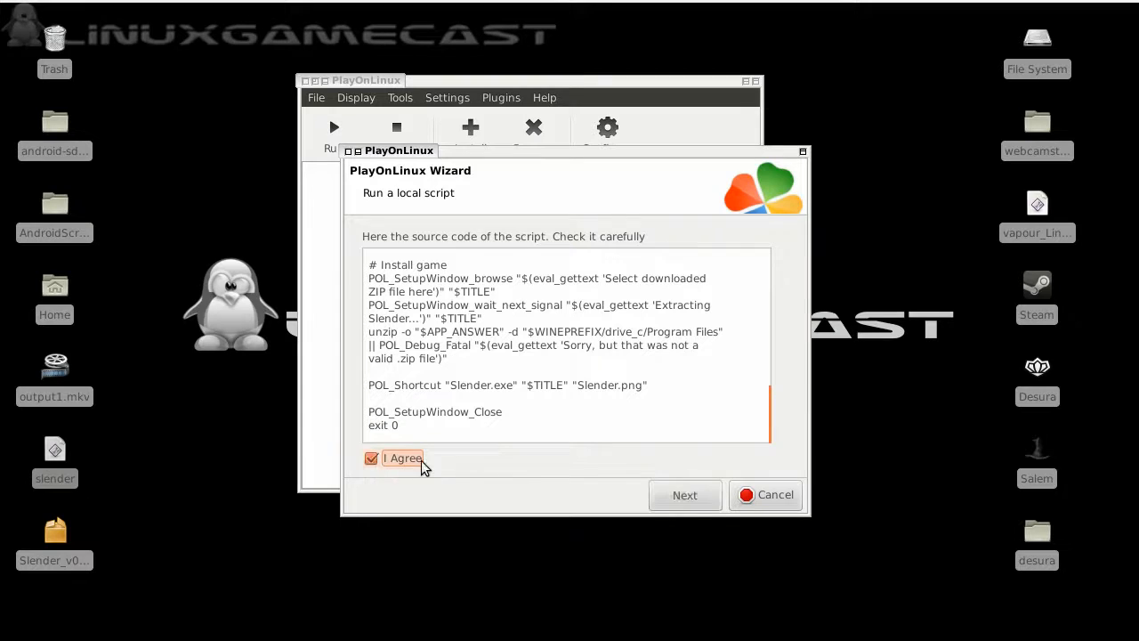
pyautogui.click(684, 494)
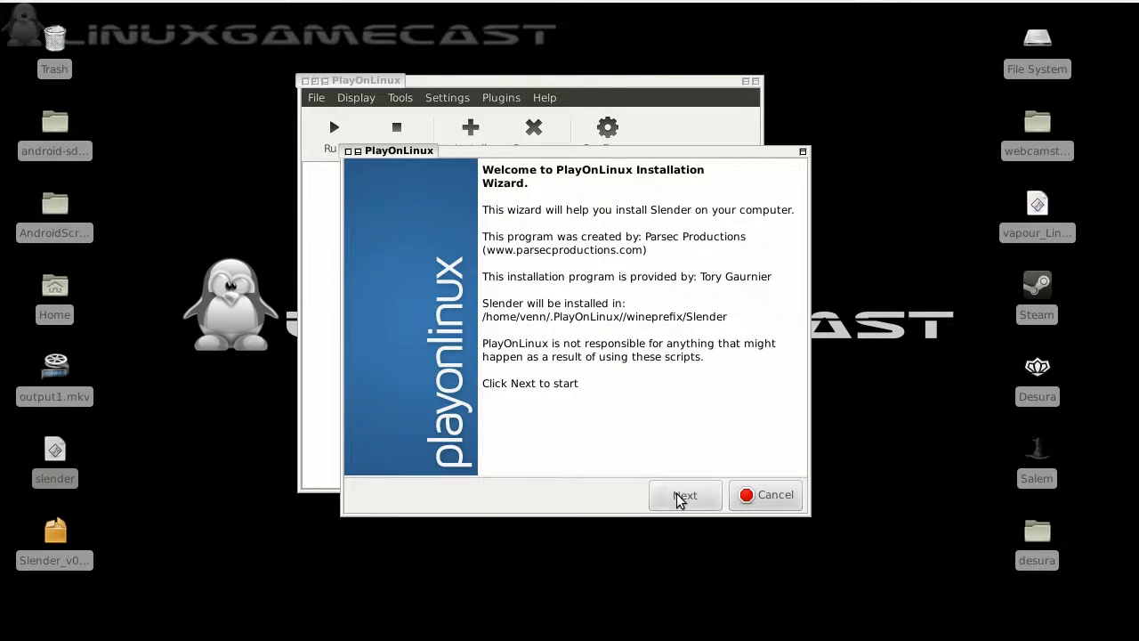
pyautogui.click(684, 495)
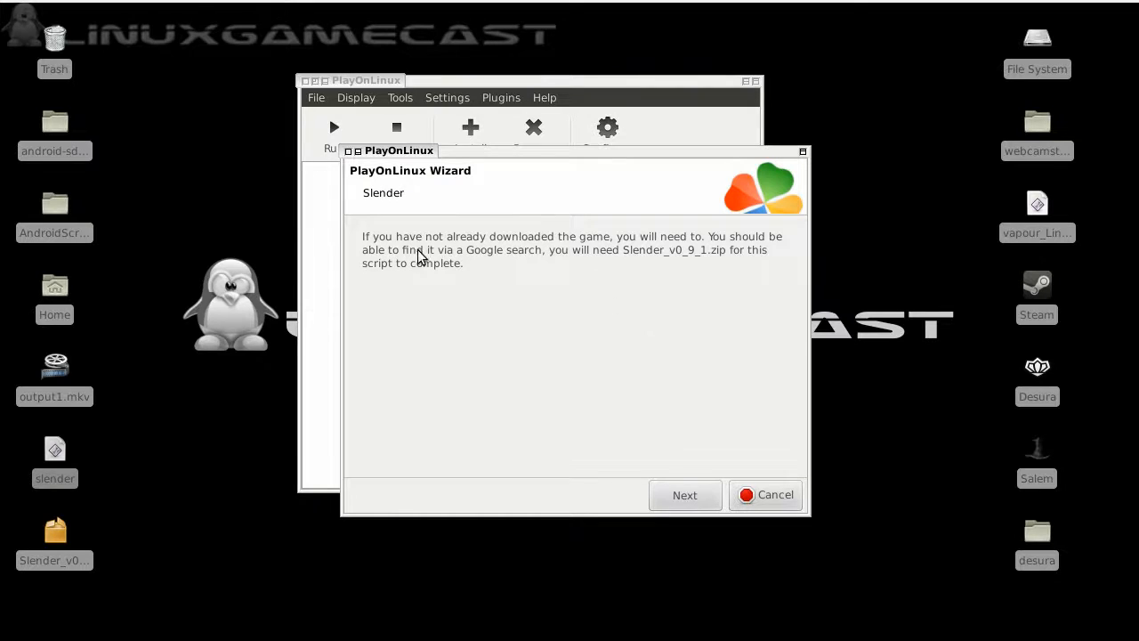
pyautogui.moveTo(595, 269)
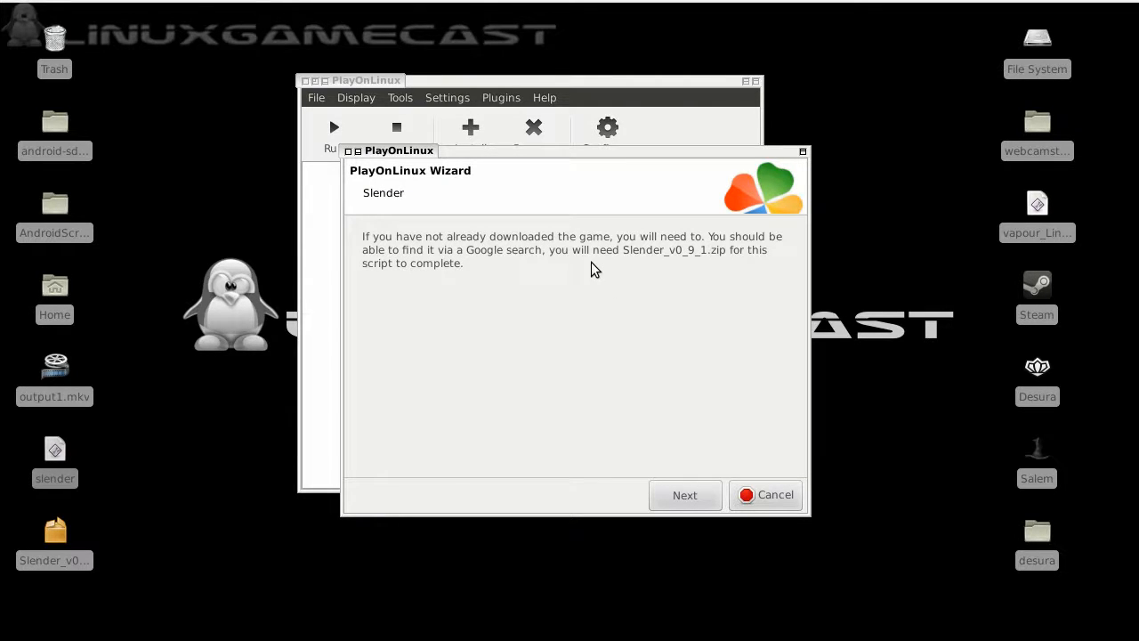
pyautogui.click(684, 494)
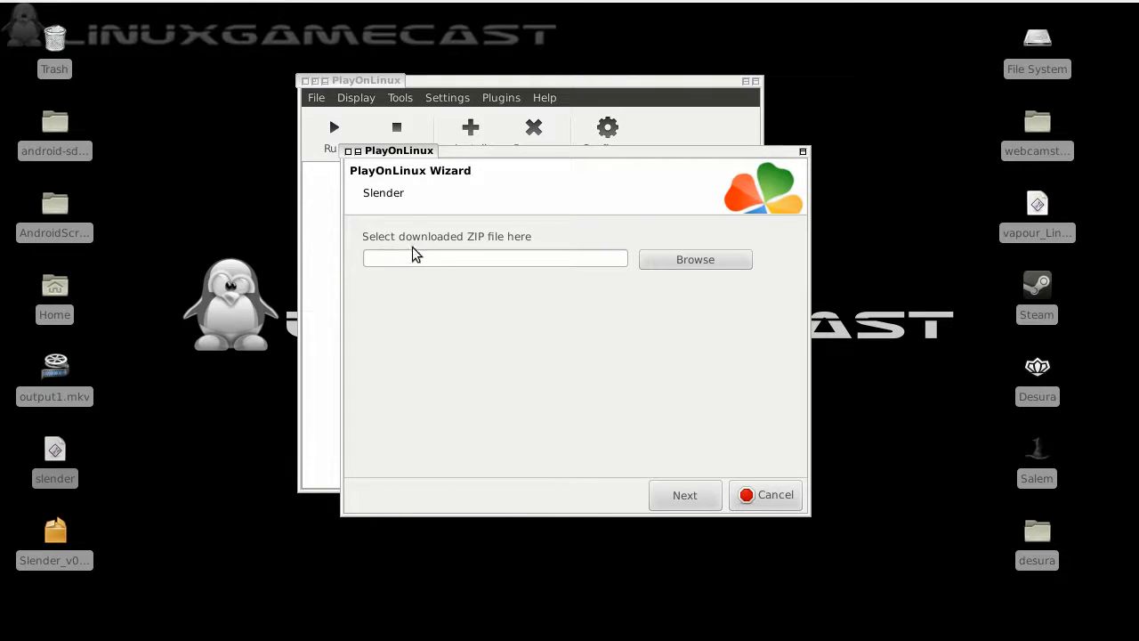
# Install Slender from Slender_v0_9_4.zip on the Desktop
pyautogui.click(695, 259)
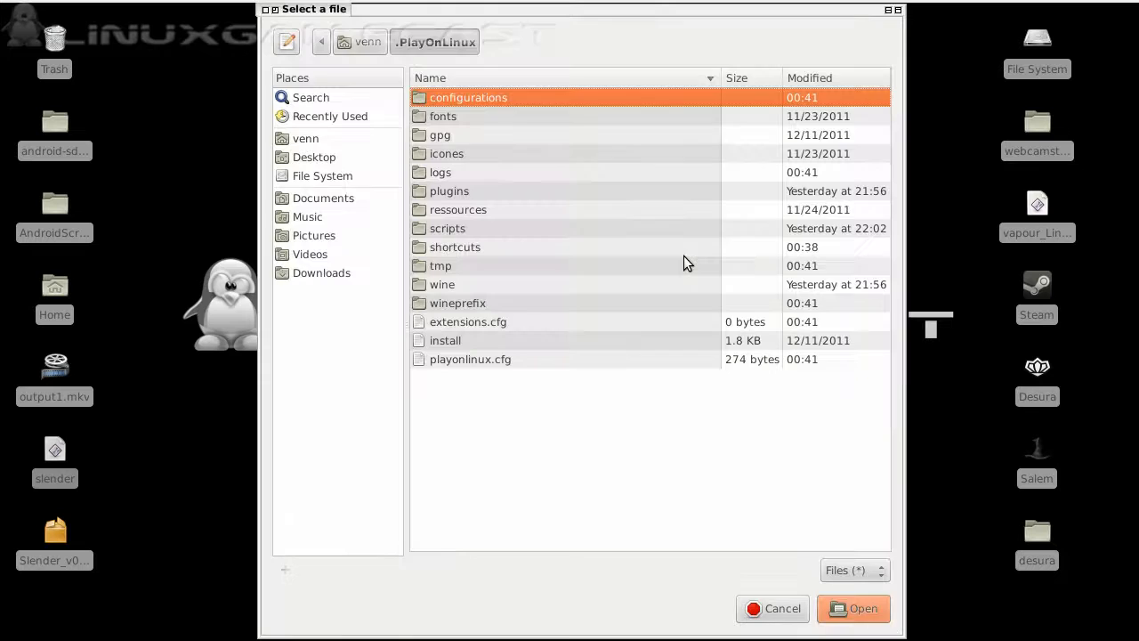
pyautogui.click(313, 157)
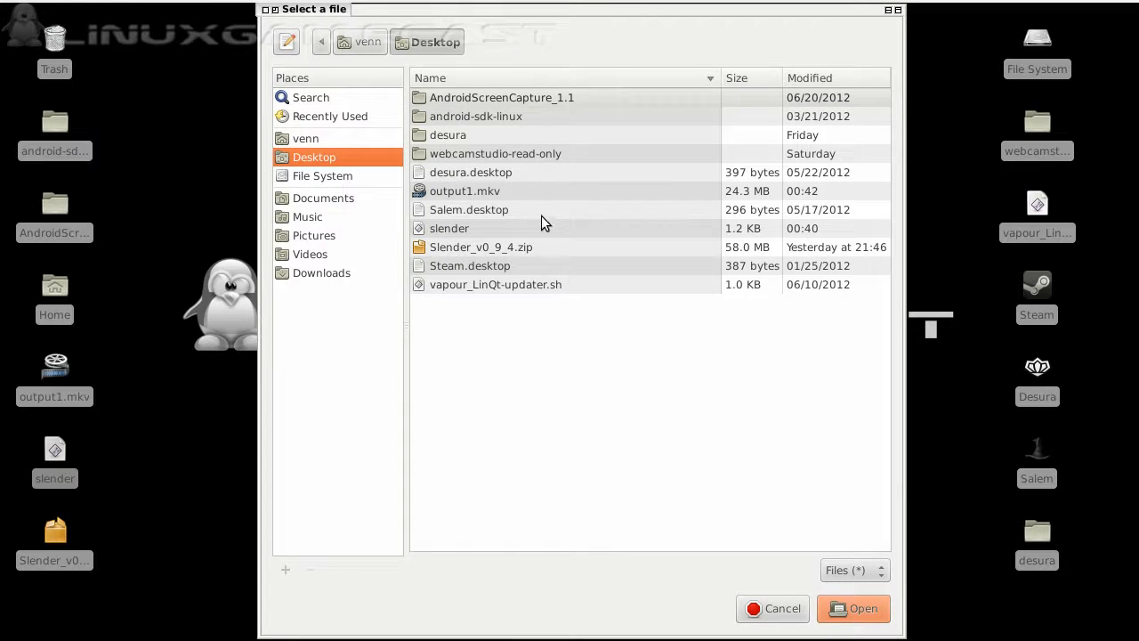
pyautogui.click(480, 246)
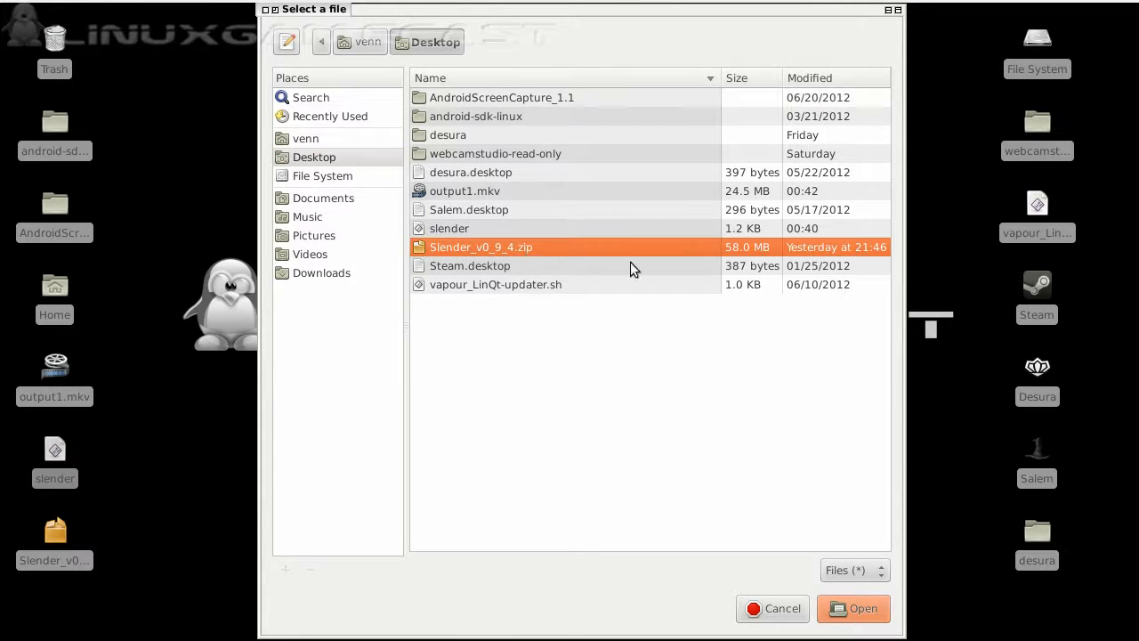
pyautogui.click(852, 608)
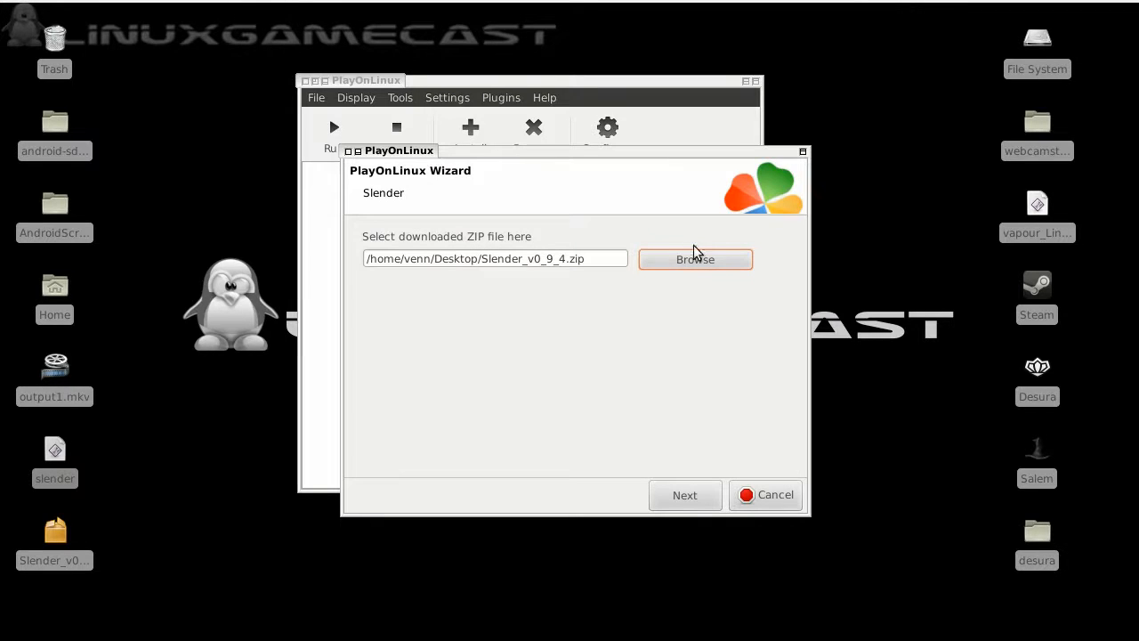
pyautogui.click(685, 494)
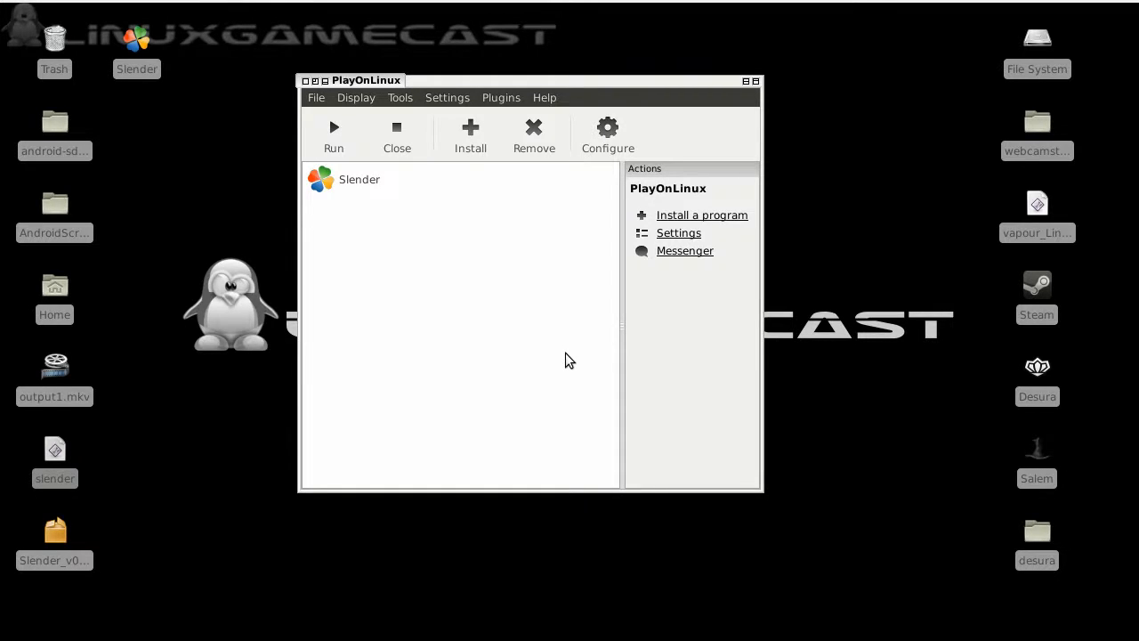
# Run Slender and view its screen resolution options in the configuration window
pyautogui.click(359, 179)
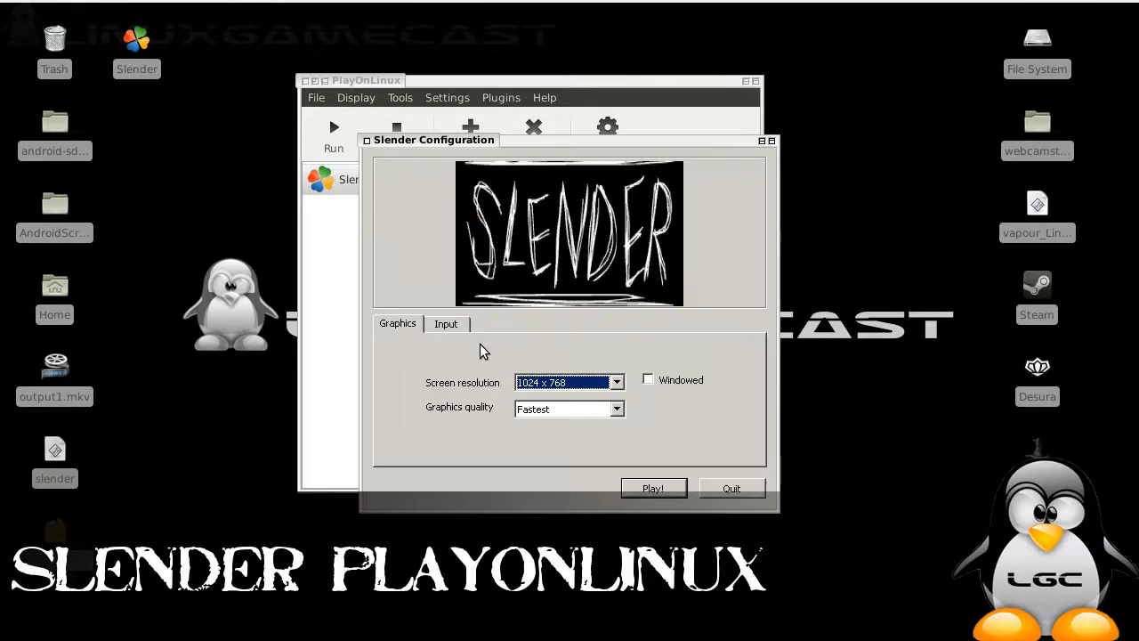
pyautogui.click(616, 382)
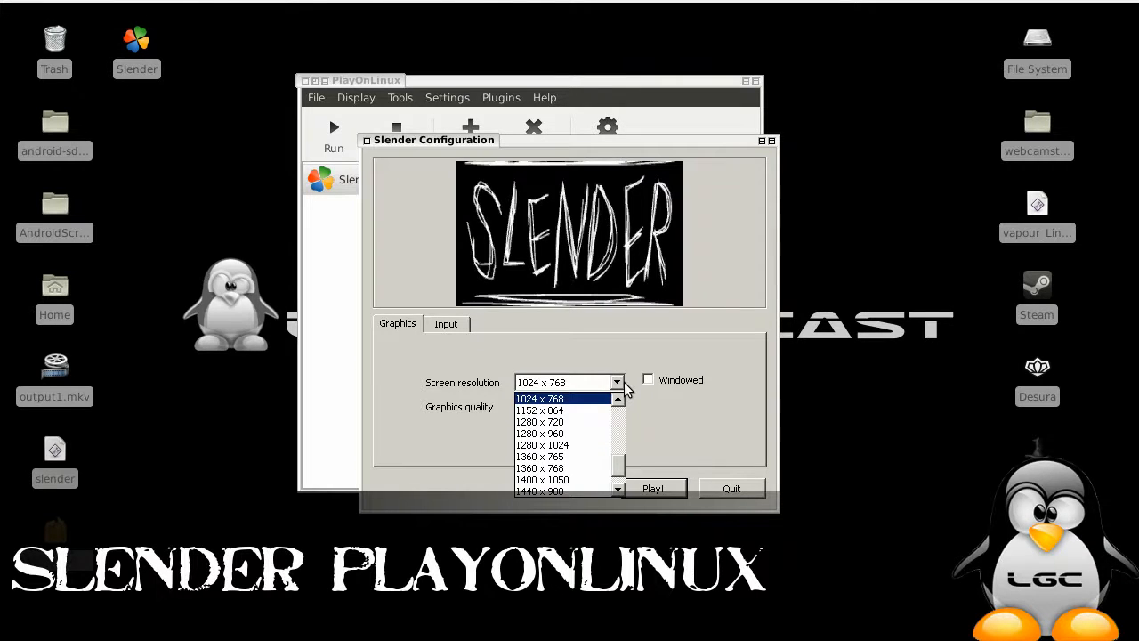